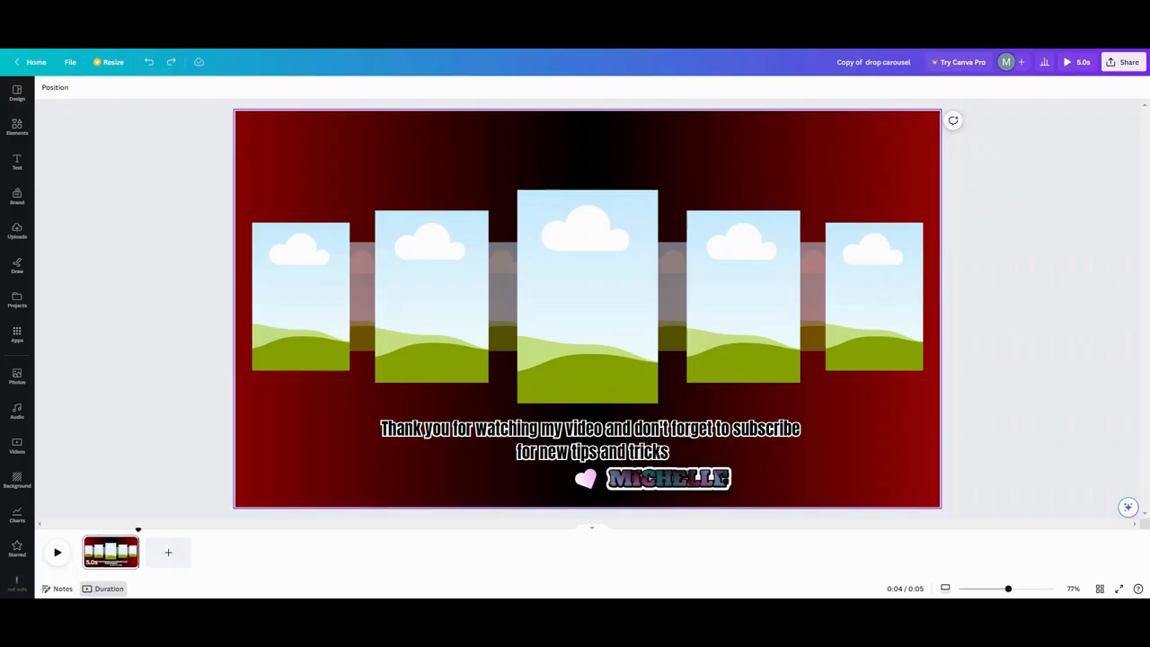
# Delete the thank-you text, the name logo and the heart sticker from the design
pyautogui.click(587, 440)
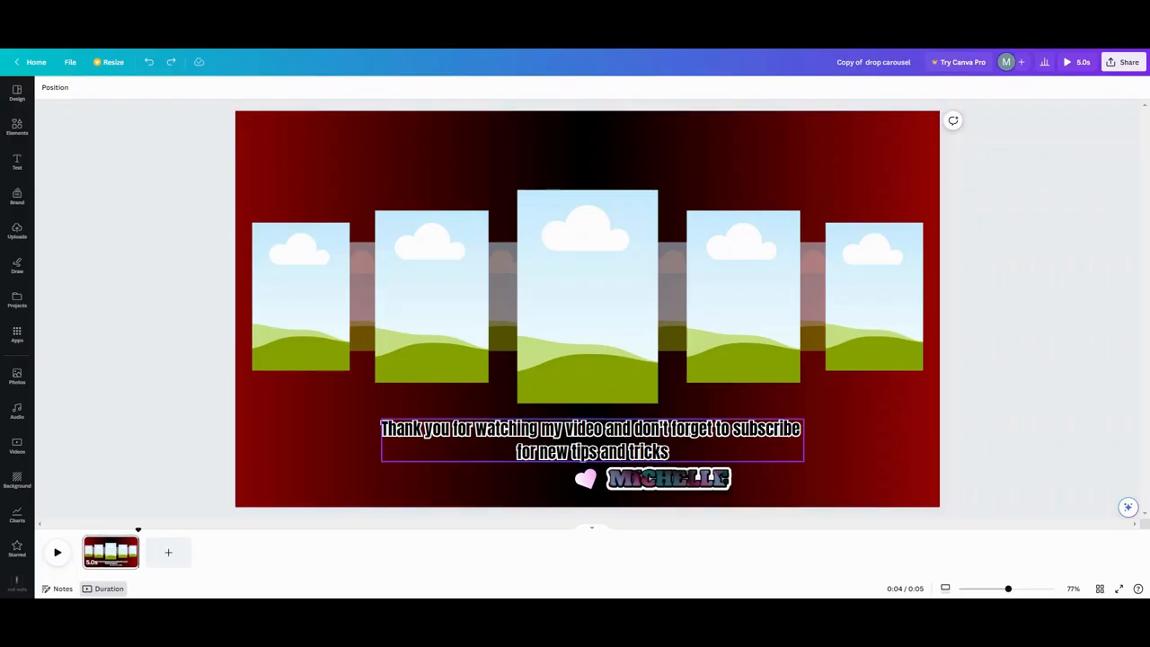
pyautogui.click(587, 440)
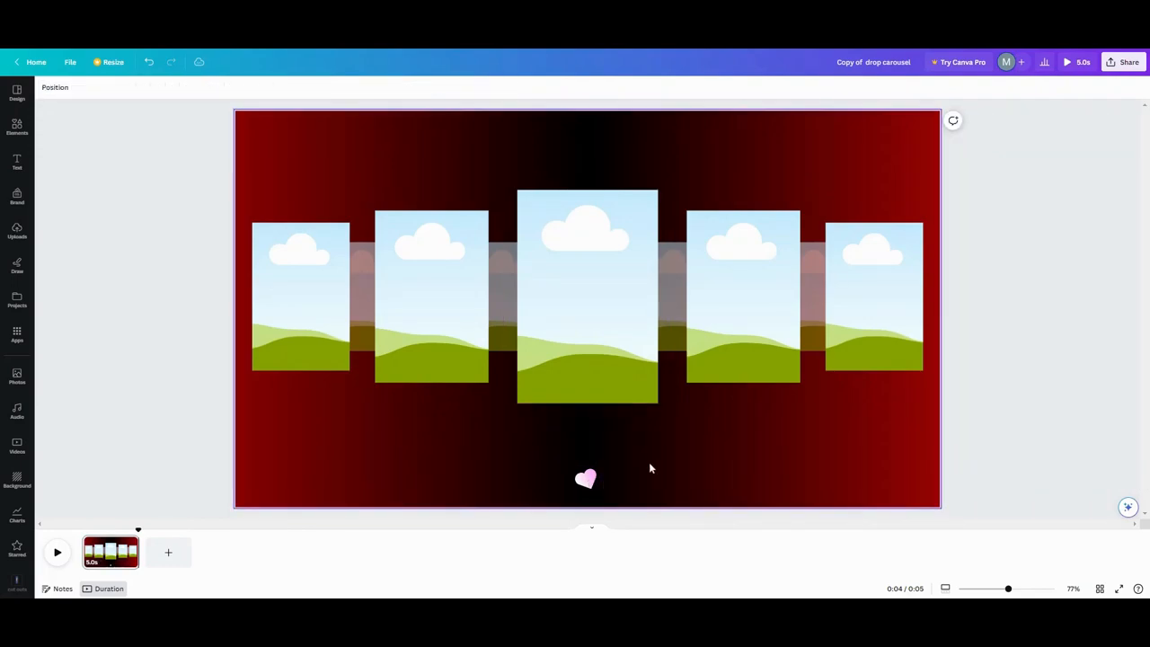
pyautogui.click(587, 479)
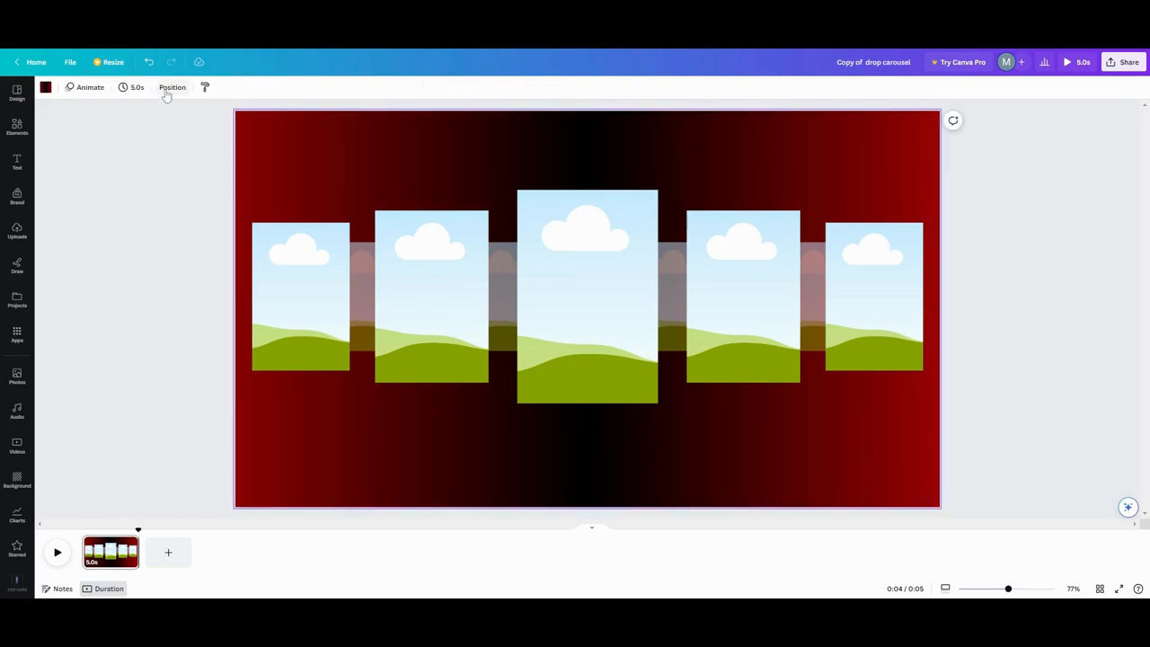
# Swap the red-and-black background for a black, grey, white and black gradient
pyautogui.click(45, 87)
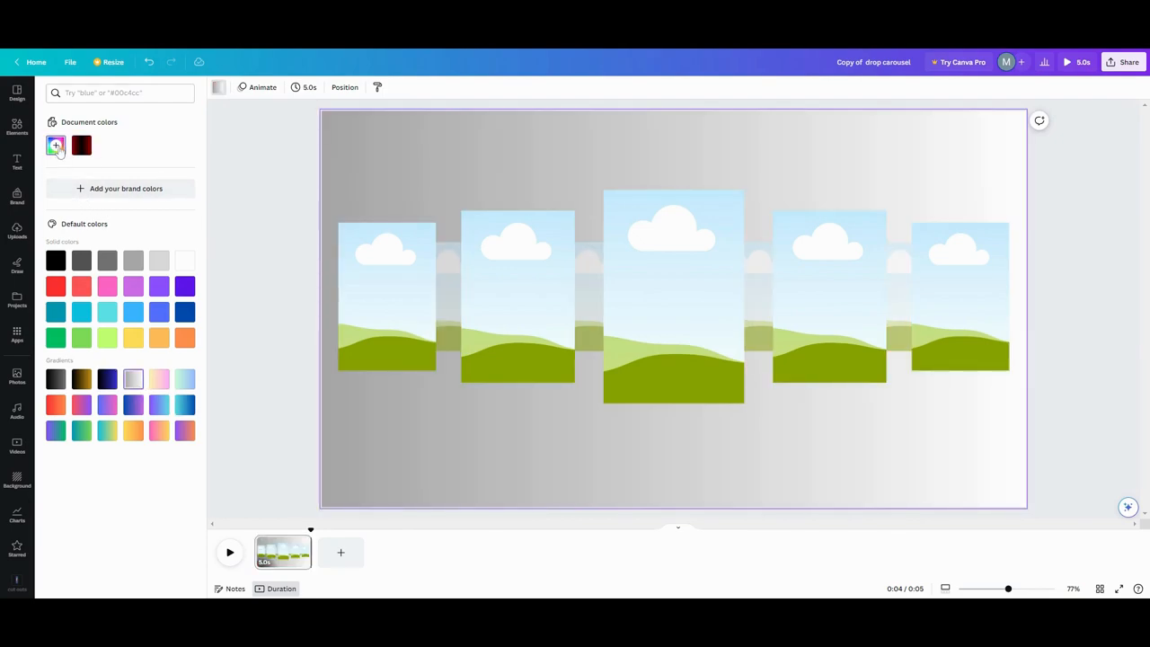
pyautogui.click(80, 145)
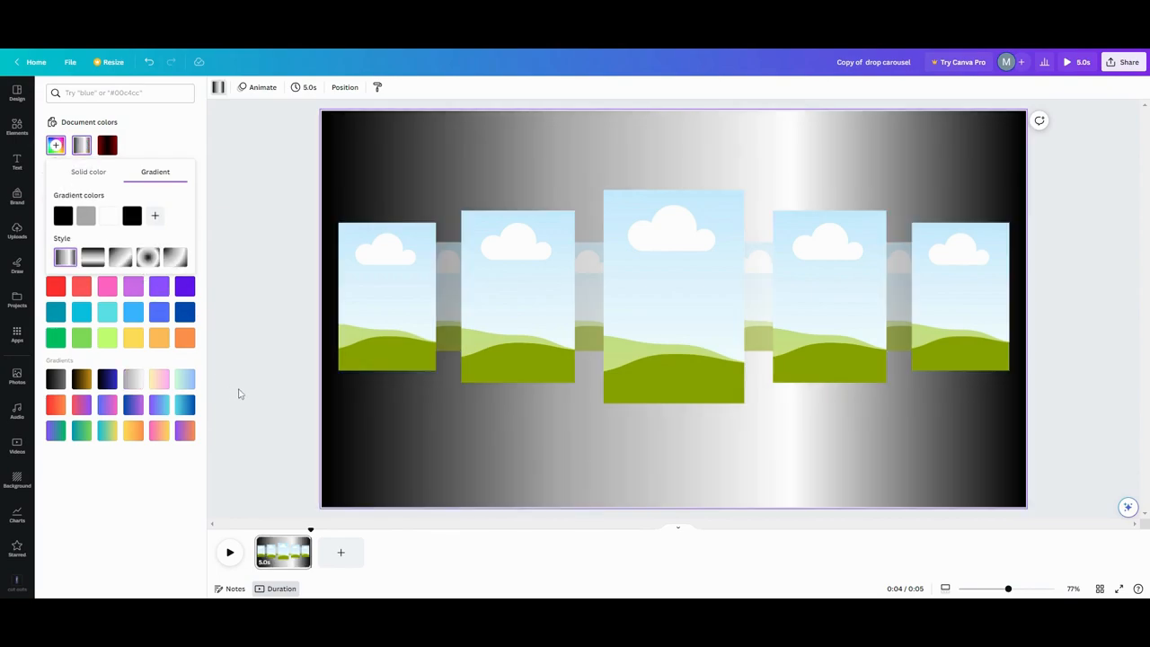
pyautogui.click(386, 297)
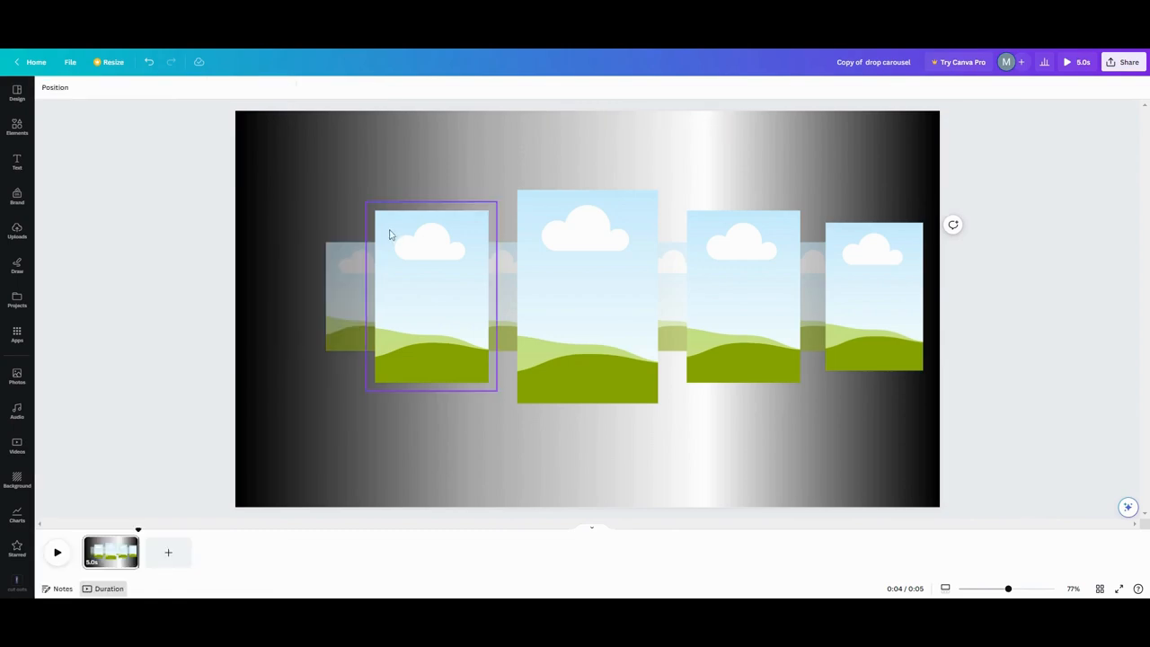
# Delete the outermost image frames, leaving three frames on the gradient
pyautogui.click(873, 297)
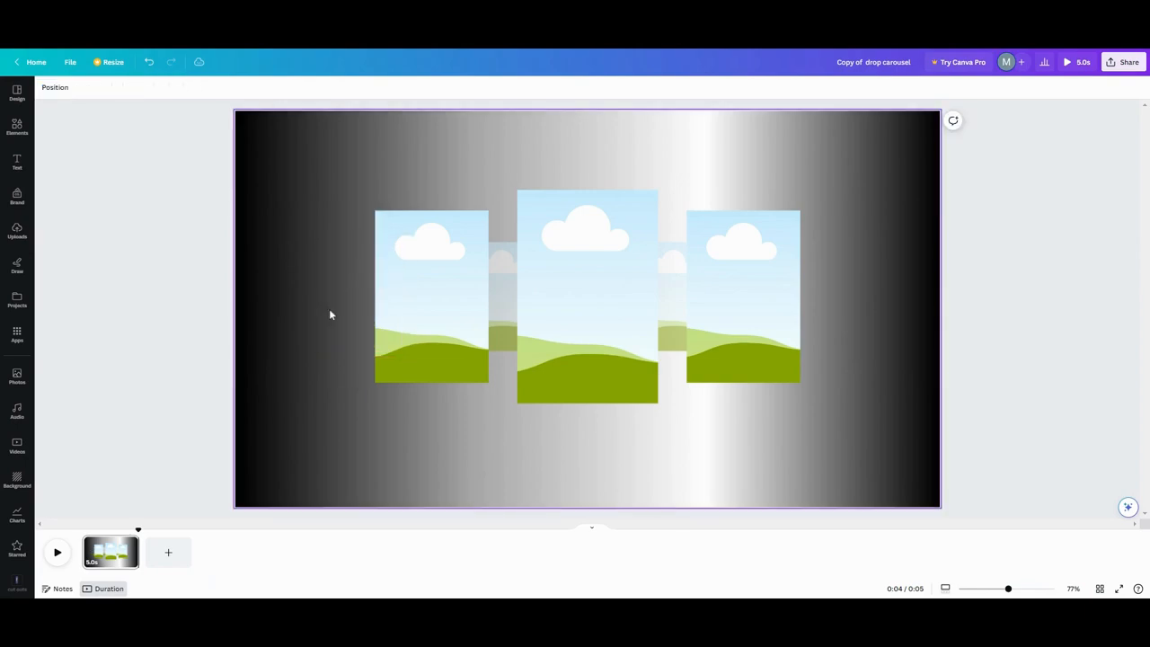
pyautogui.moveTo(321, 357)
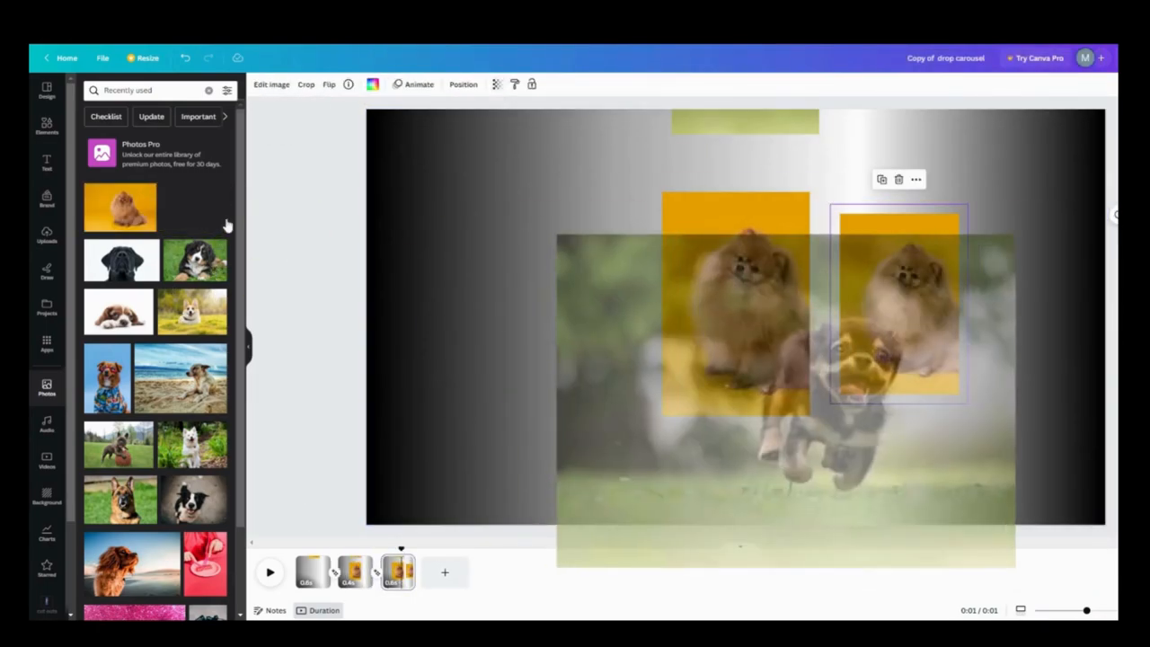
# Drag dog photos into the frames of the added pages
pyautogui.click(441, 572)
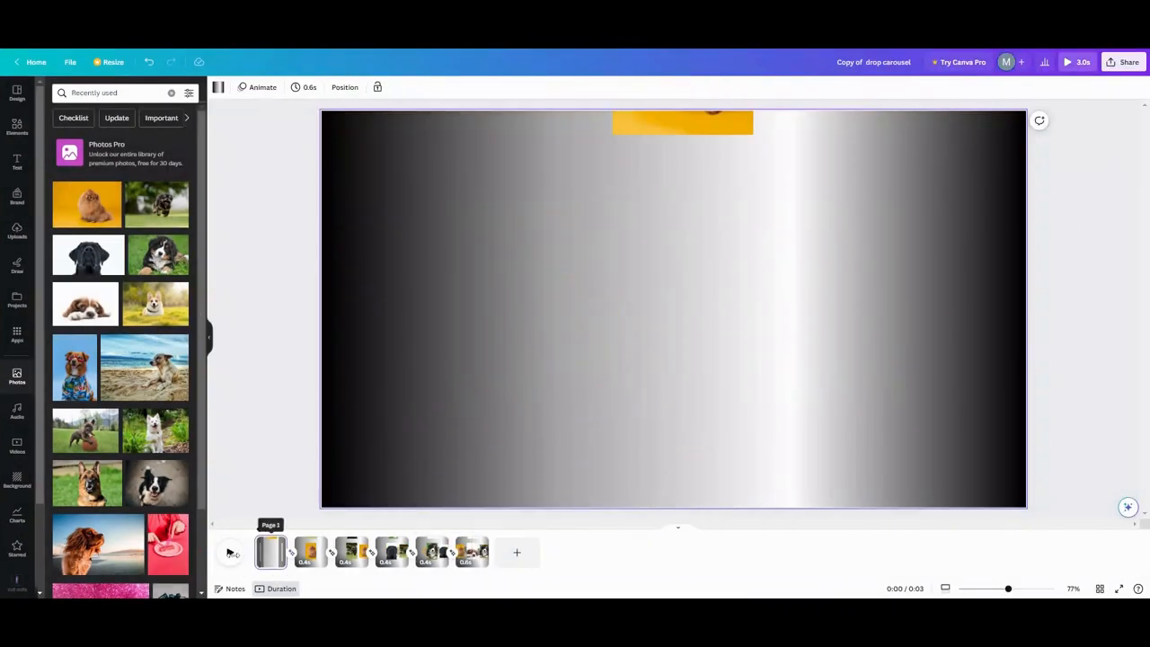
# Preview the carousel with the Pomeranian, spaniel and Bernese photos on page seven
pyautogui.click(231, 552)
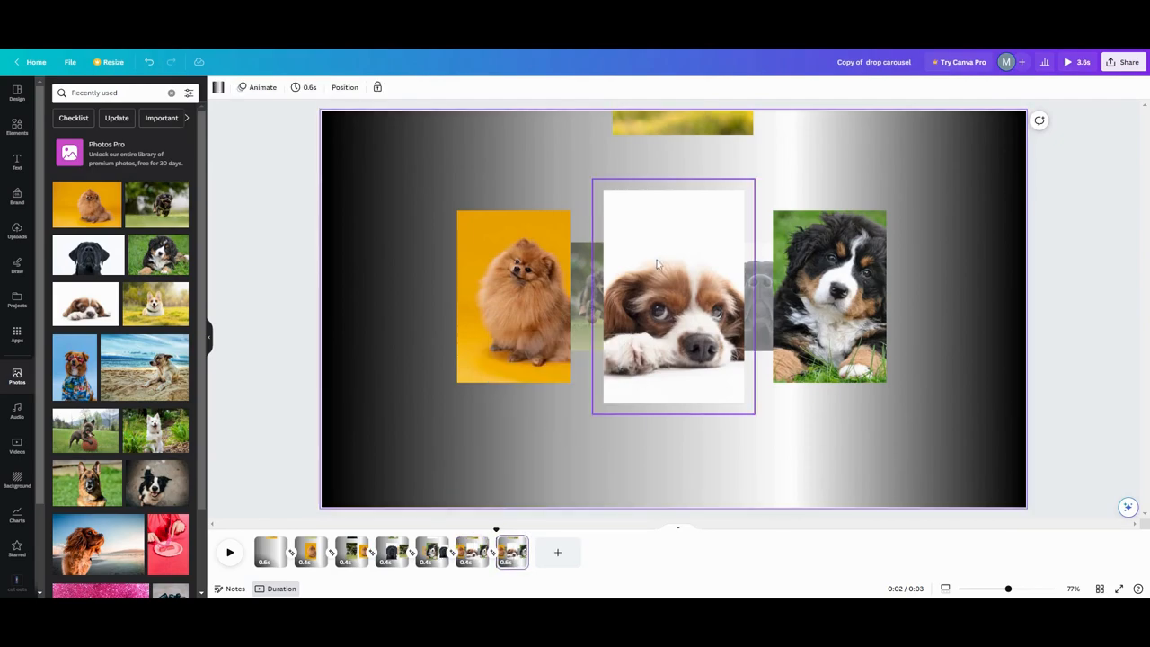
# Lay a duplicate of the centre spaniel frame over the original and select it
pyautogui.click(672, 297)
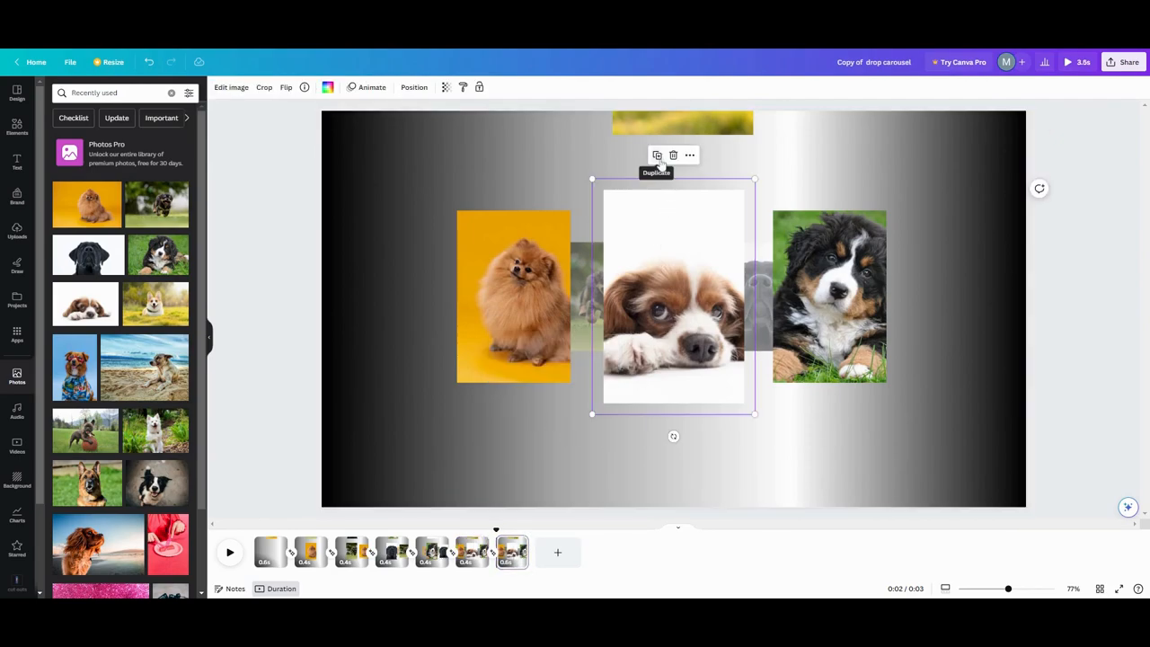
pyautogui.moveTo(674, 296); pyautogui.dragTo(679, 300)
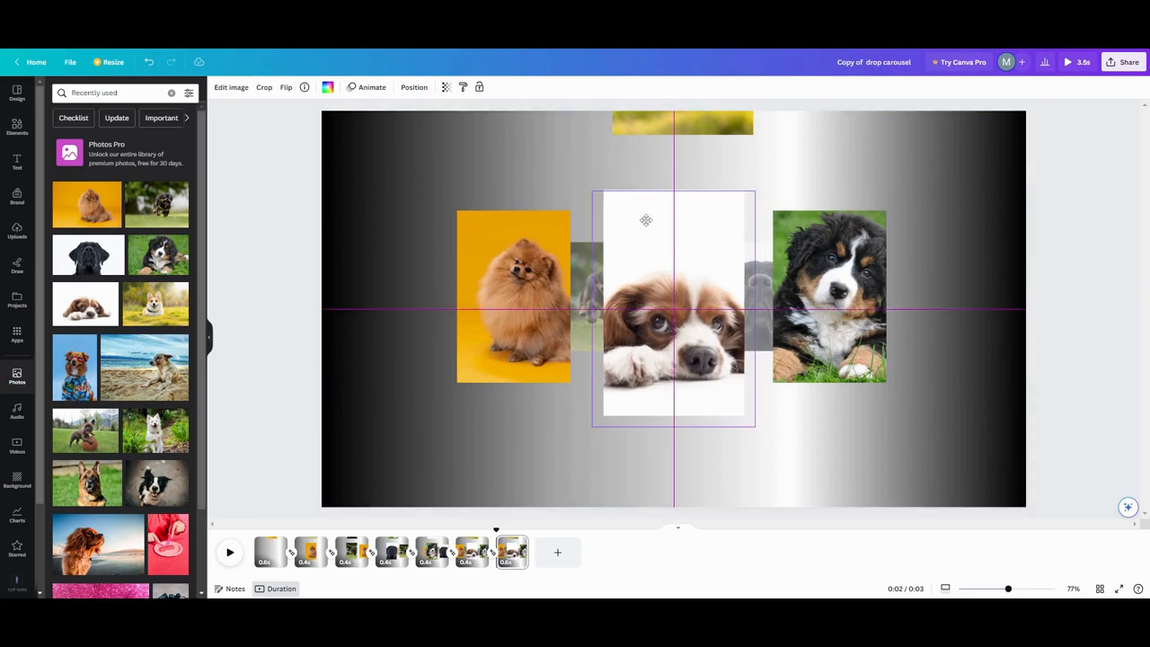
pyautogui.click(673, 305)
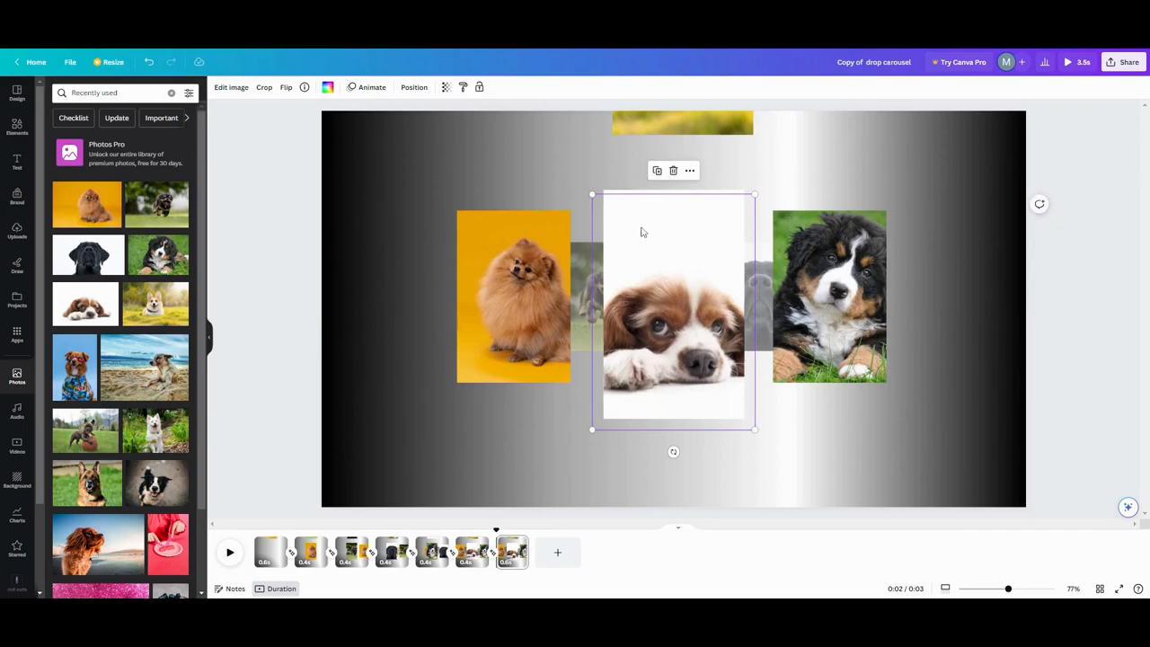
pyautogui.moveTo(631, 230)
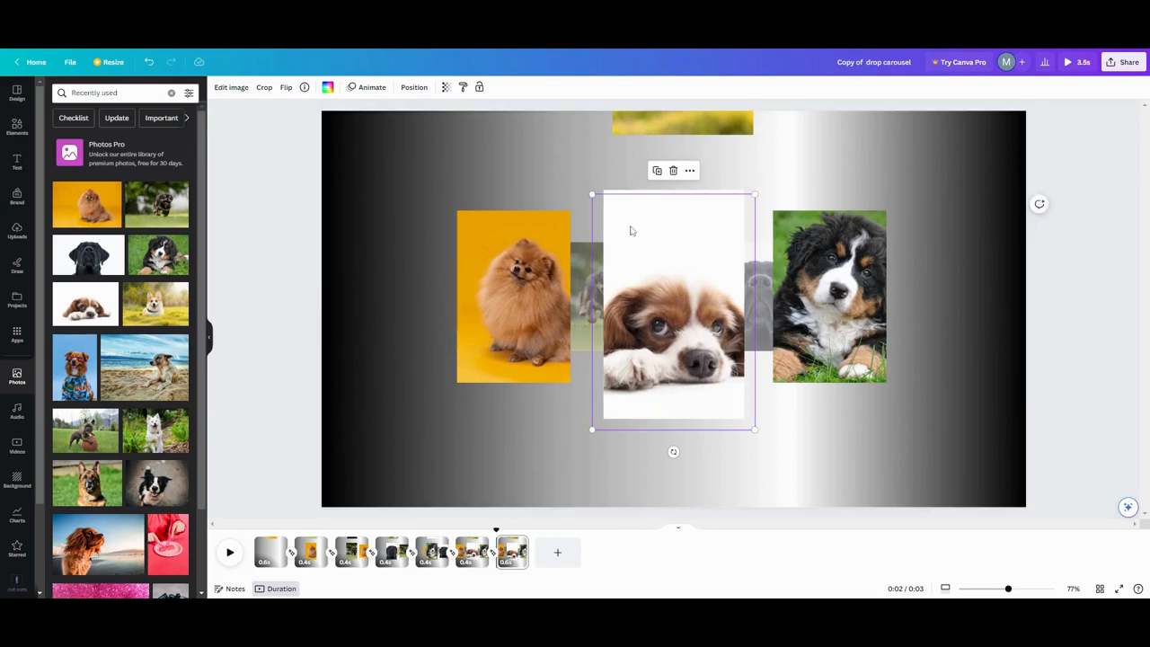
# Set the copied frame's transparency to 0
pyautogui.click(446, 88)
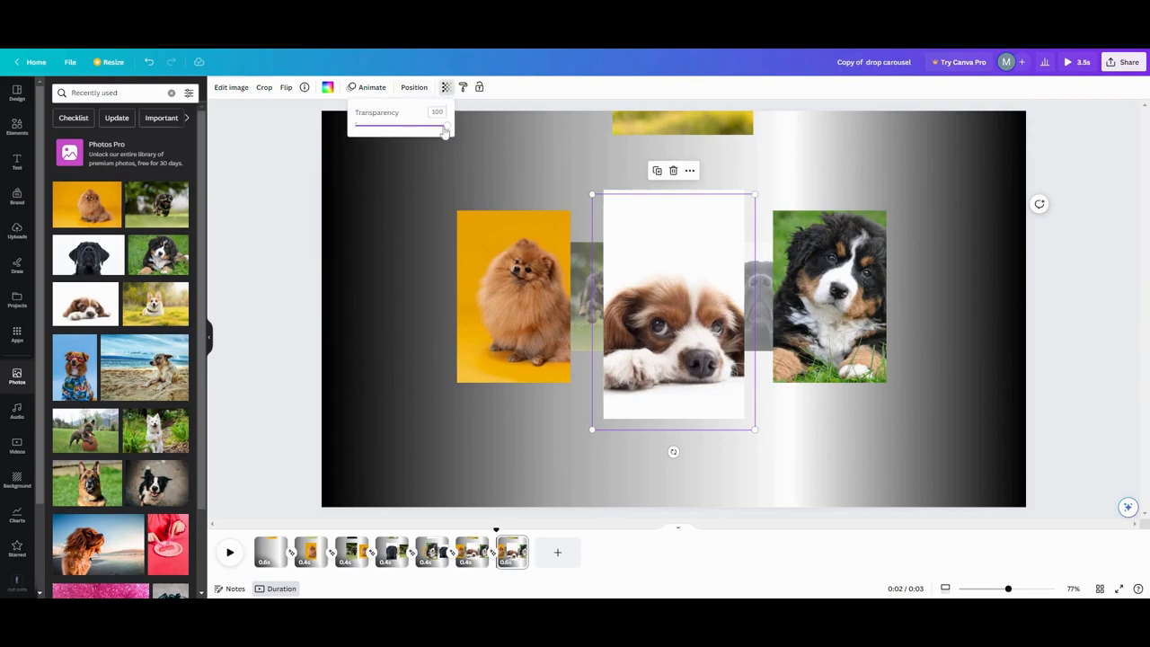
pyautogui.moveTo(445, 126); pyautogui.dragTo(354, 126)
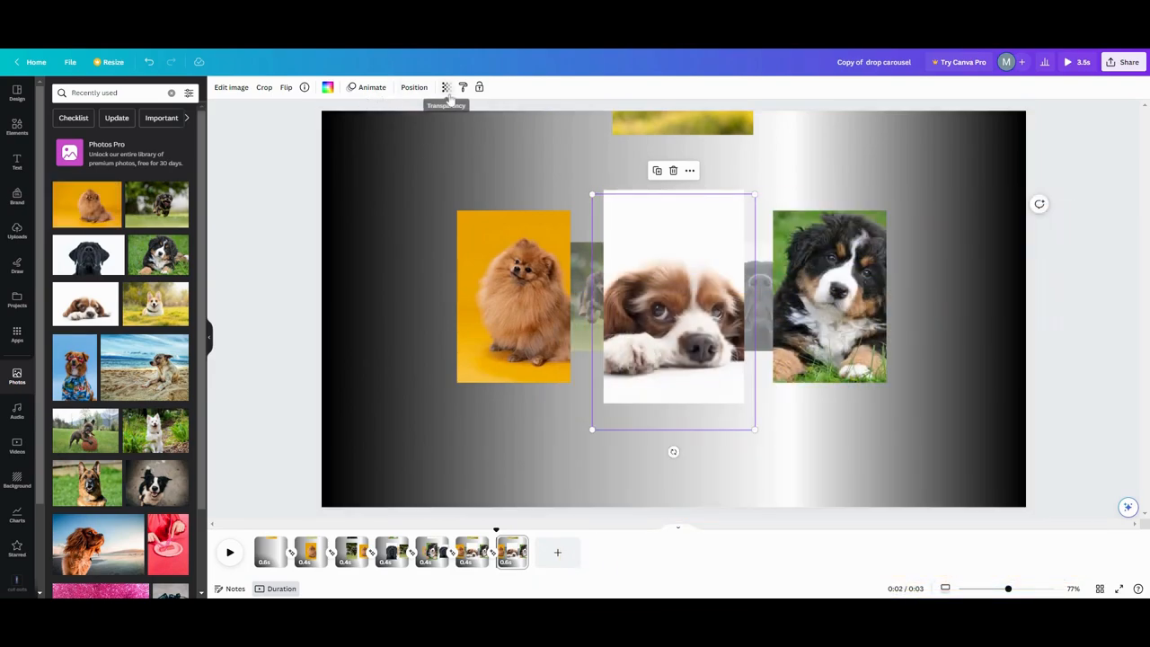
pyautogui.click(450, 86)
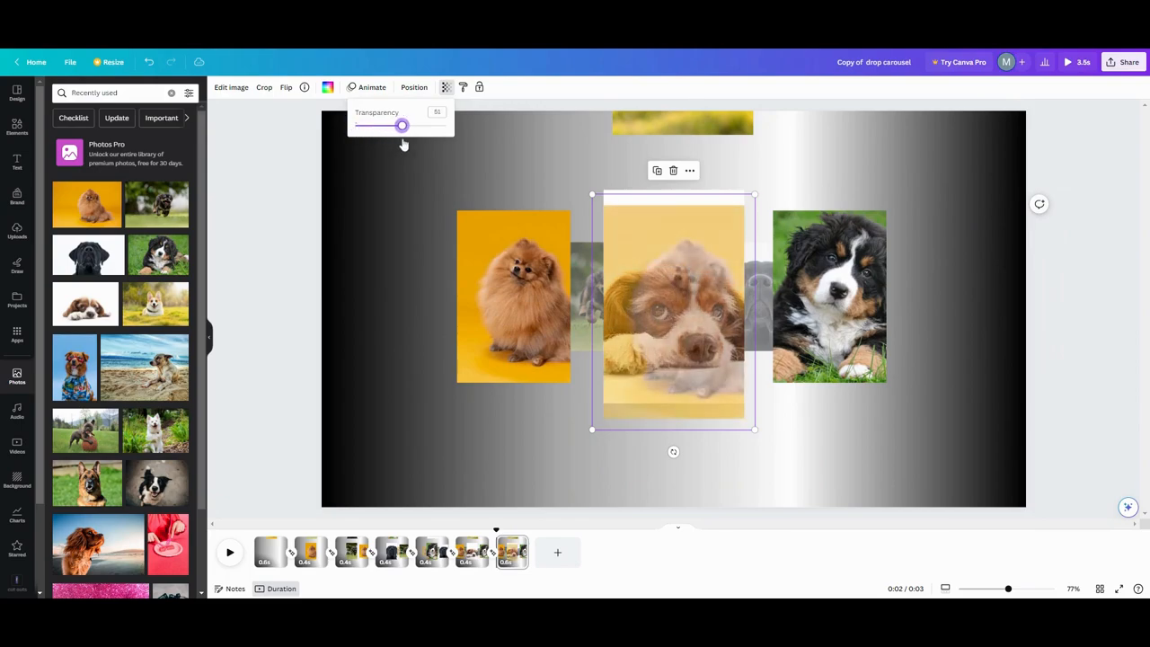
pyautogui.moveTo(402, 125); pyautogui.dragTo(354, 124)
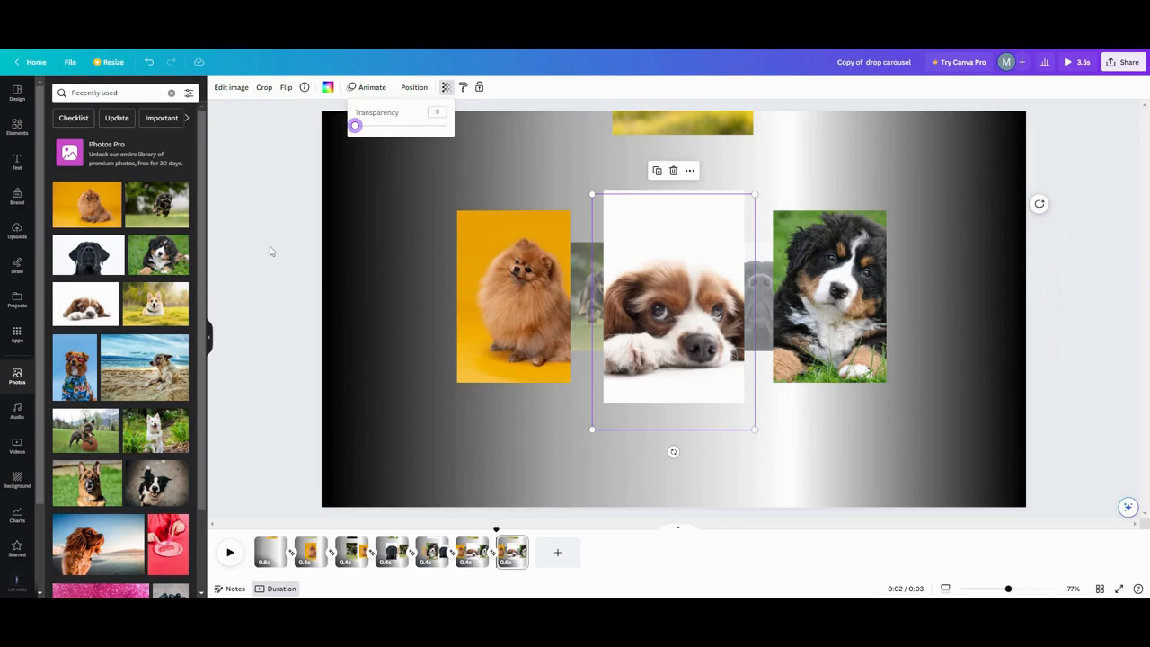
pyautogui.moveTo(243, 345)
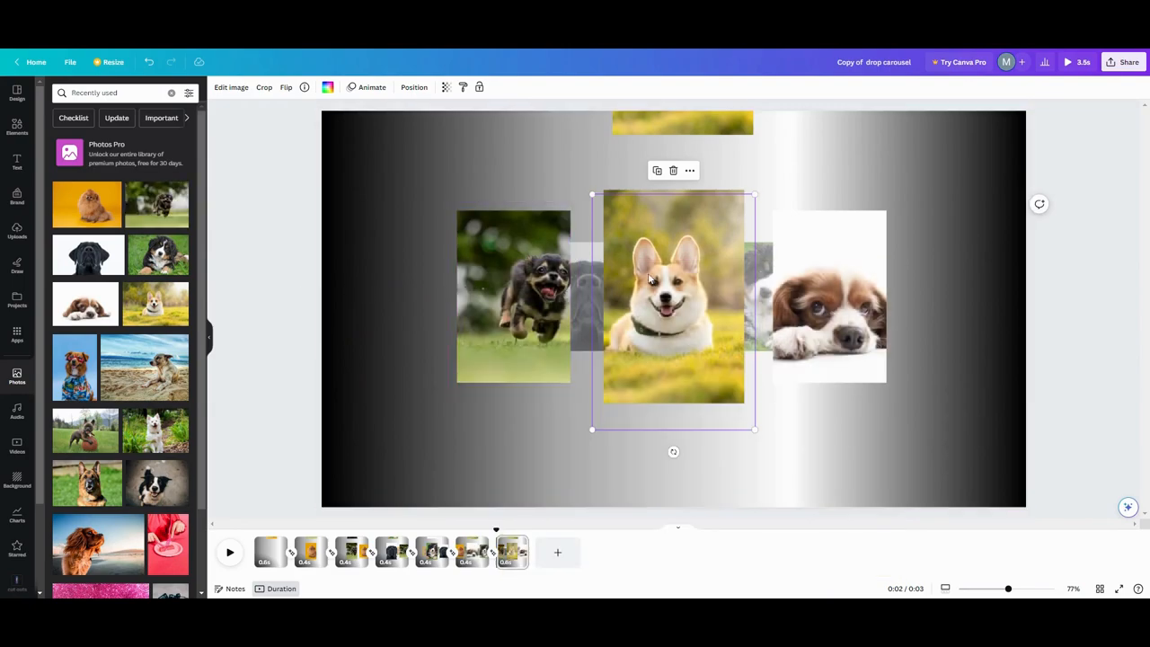
pyautogui.moveTo(476, 285)
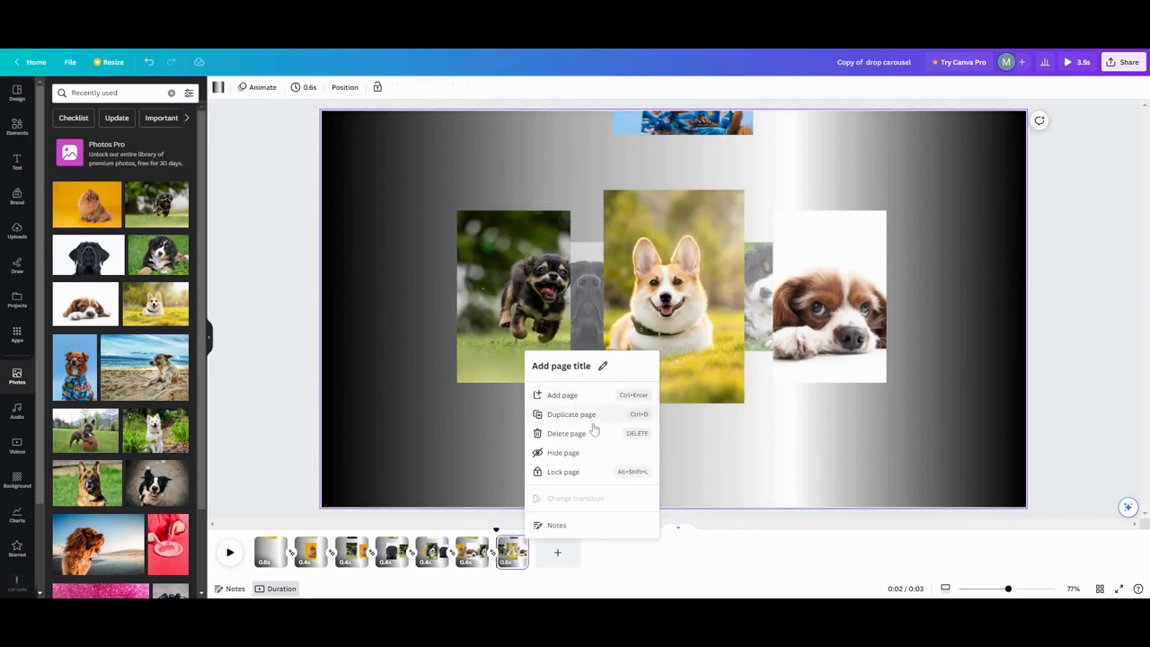
# Duplicate the last page and fill its side frames with the black dog and corgi
pyautogui.click(570, 414)
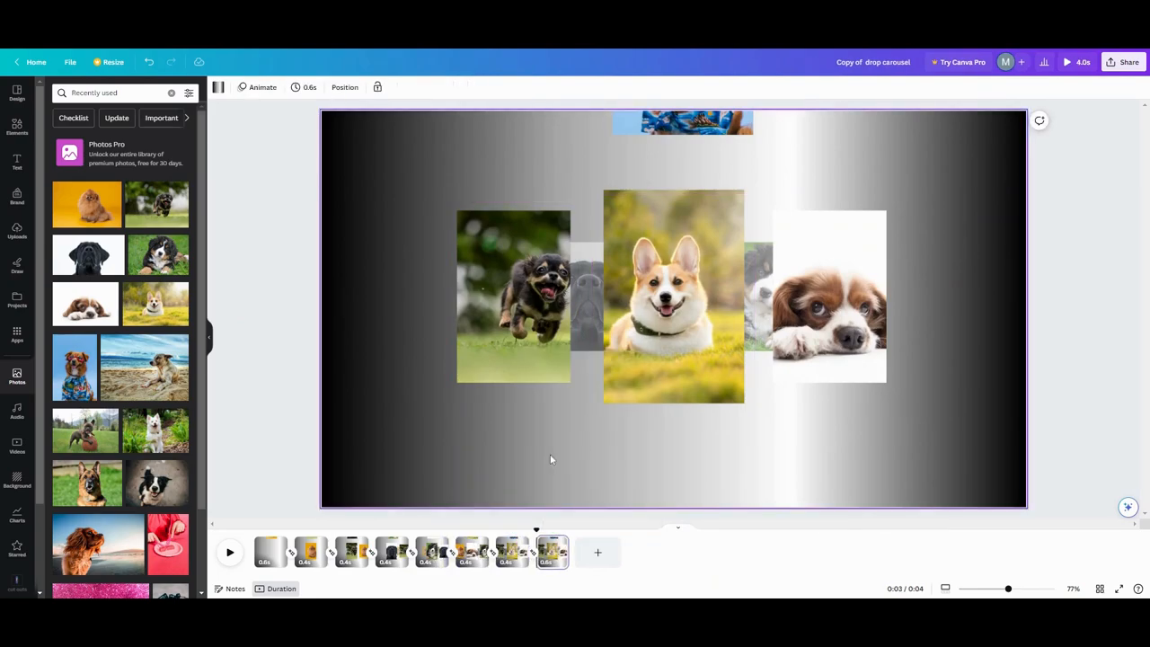
pyautogui.click(672, 296)
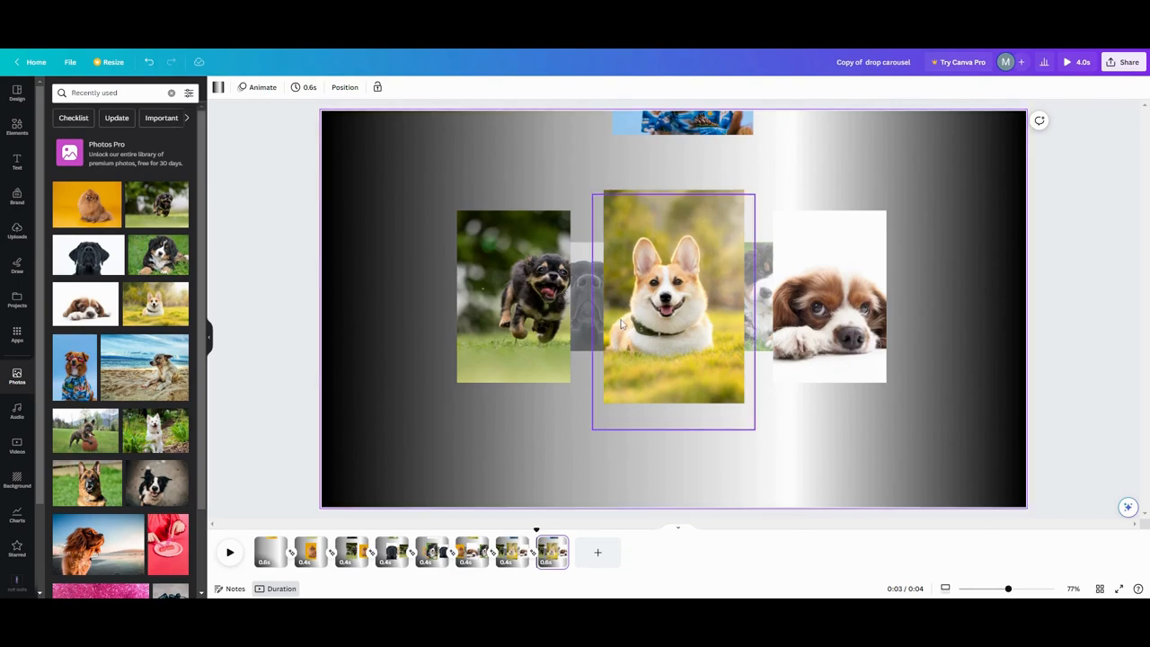
pyautogui.moveTo(638, 296)
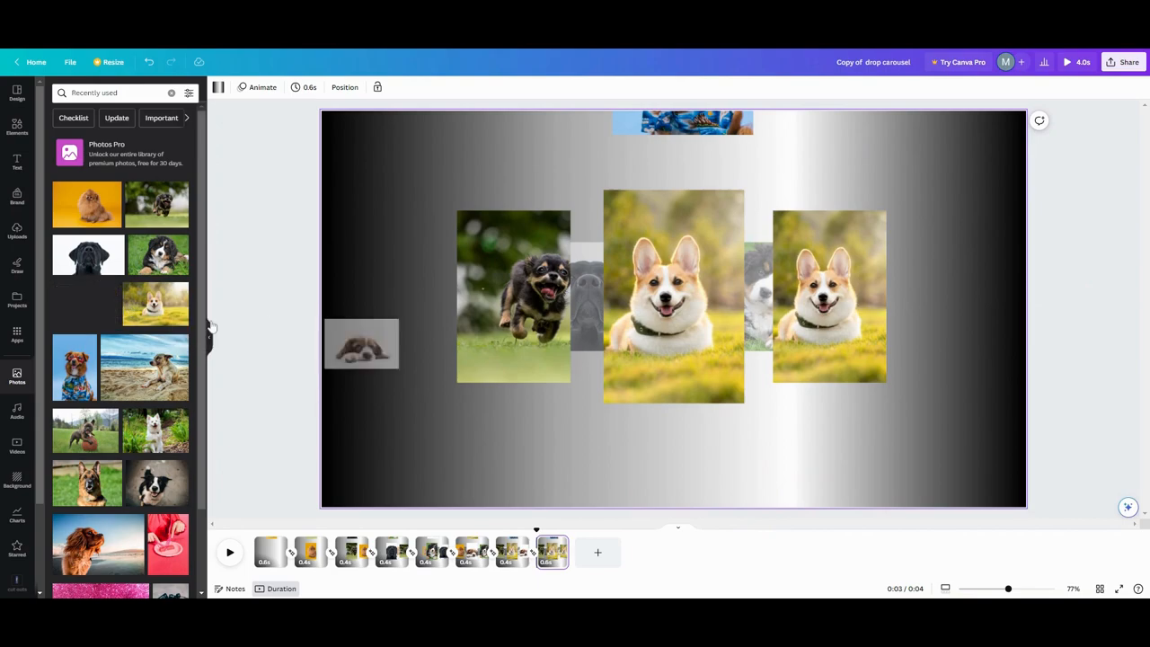
pyautogui.click(673, 297)
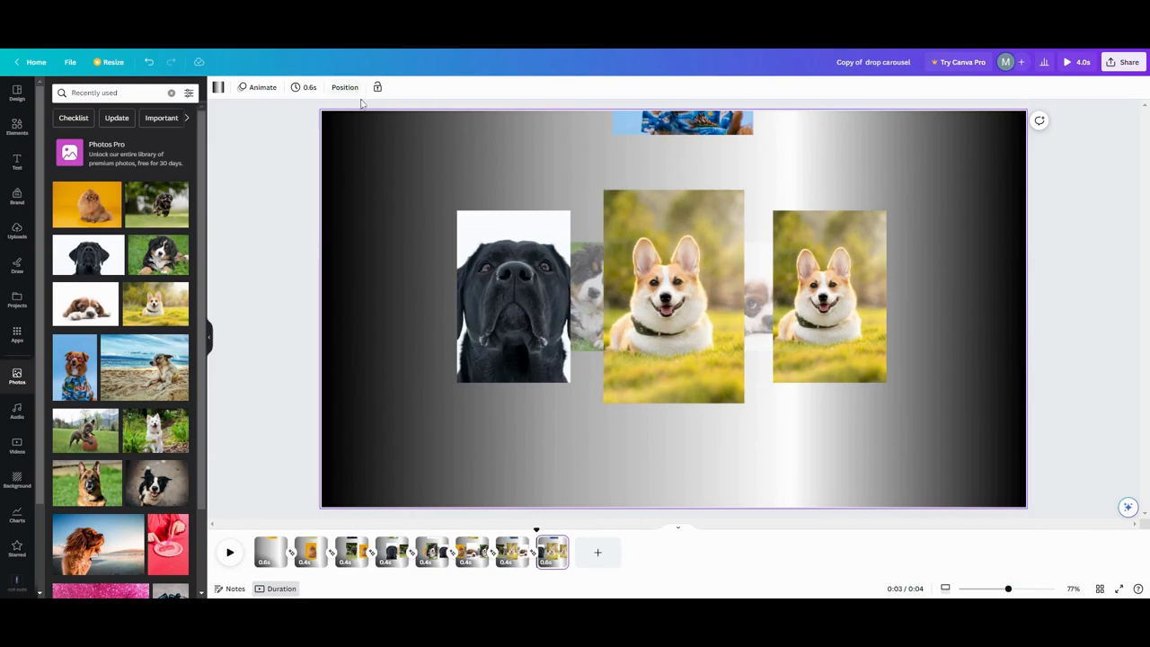
# Adjust the centre frame's transparency to reveal the Hawaiian-shirt dog photo
pyautogui.click(672, 295)
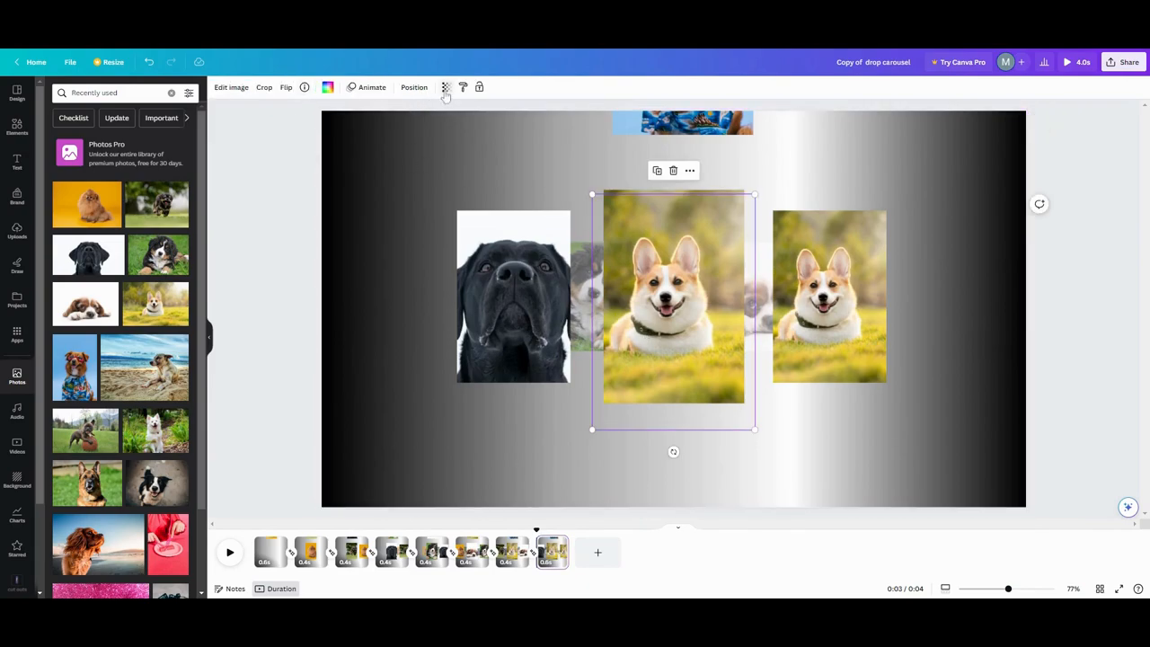
pyautogui.click(444, 87)
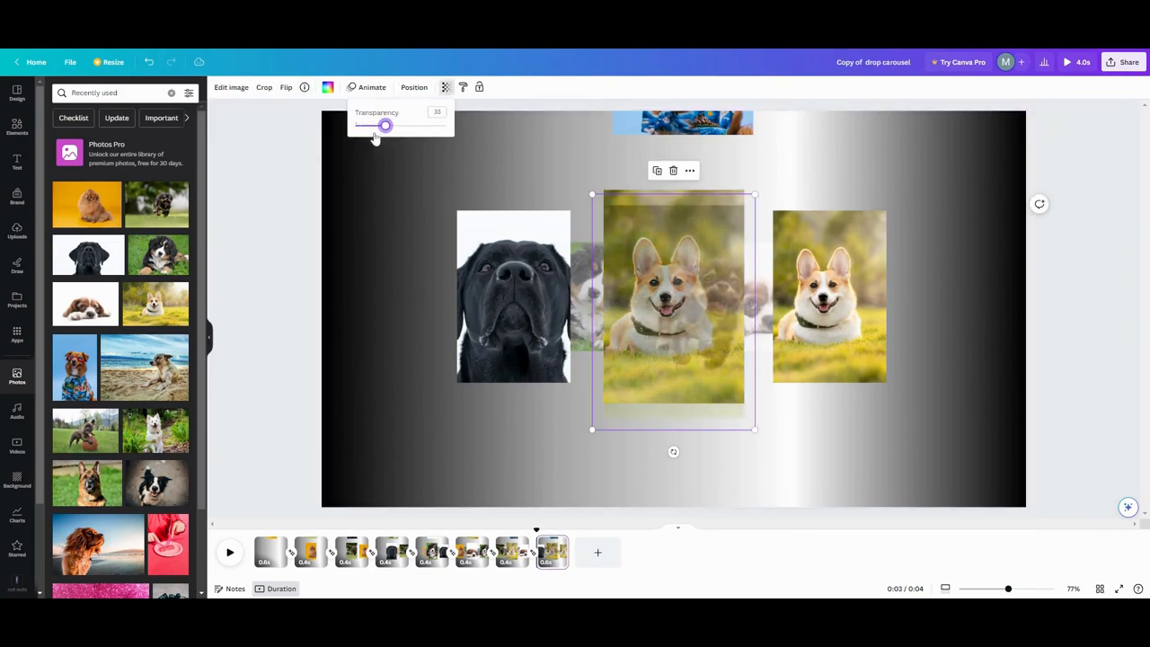
pyautogui.moveTo(384, 125); pyautogui.dragTo(355, 124)
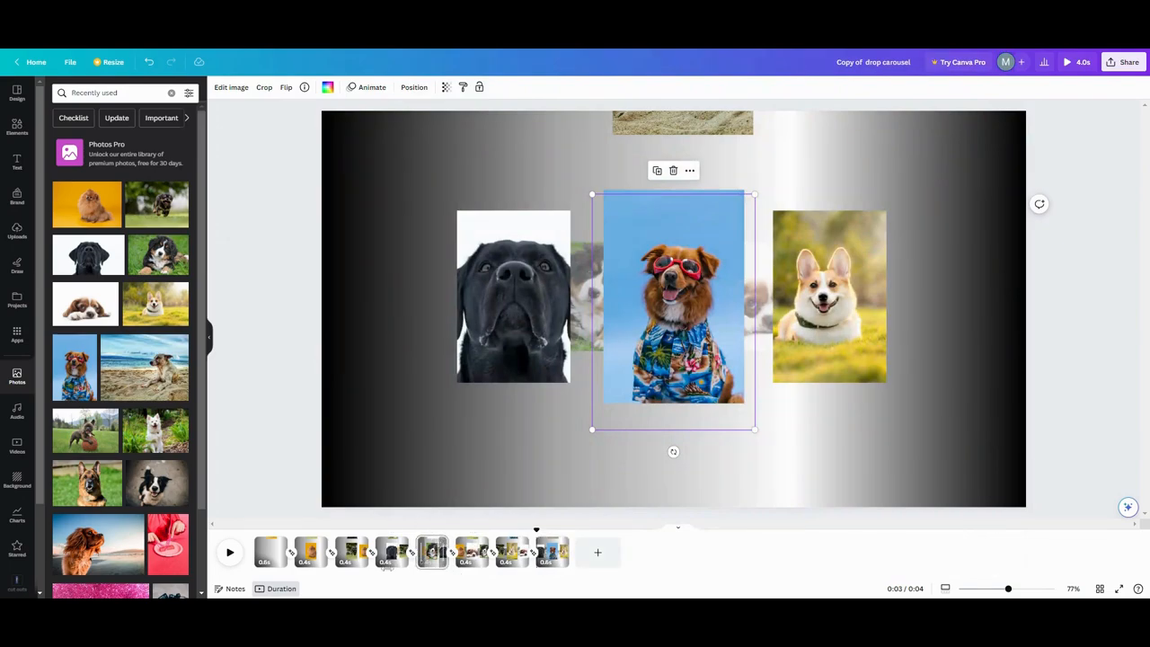
pyautogui.click(229, 551)
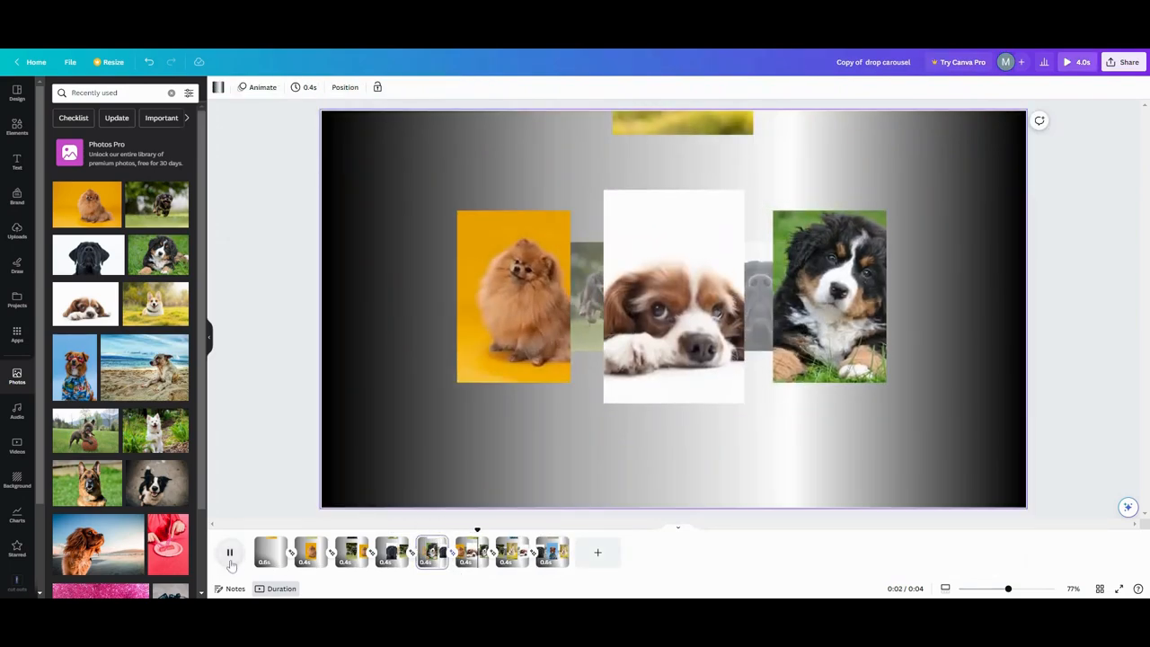
pyautogui.click(230, 553)
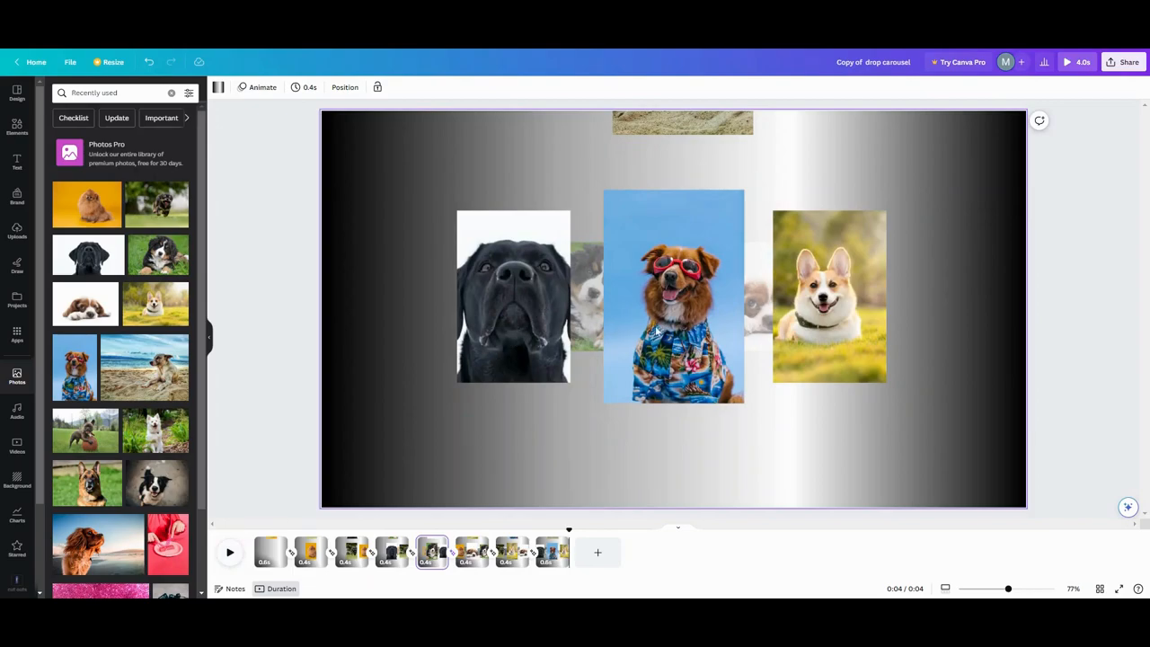
pyautogui.moveTo(798, 308)
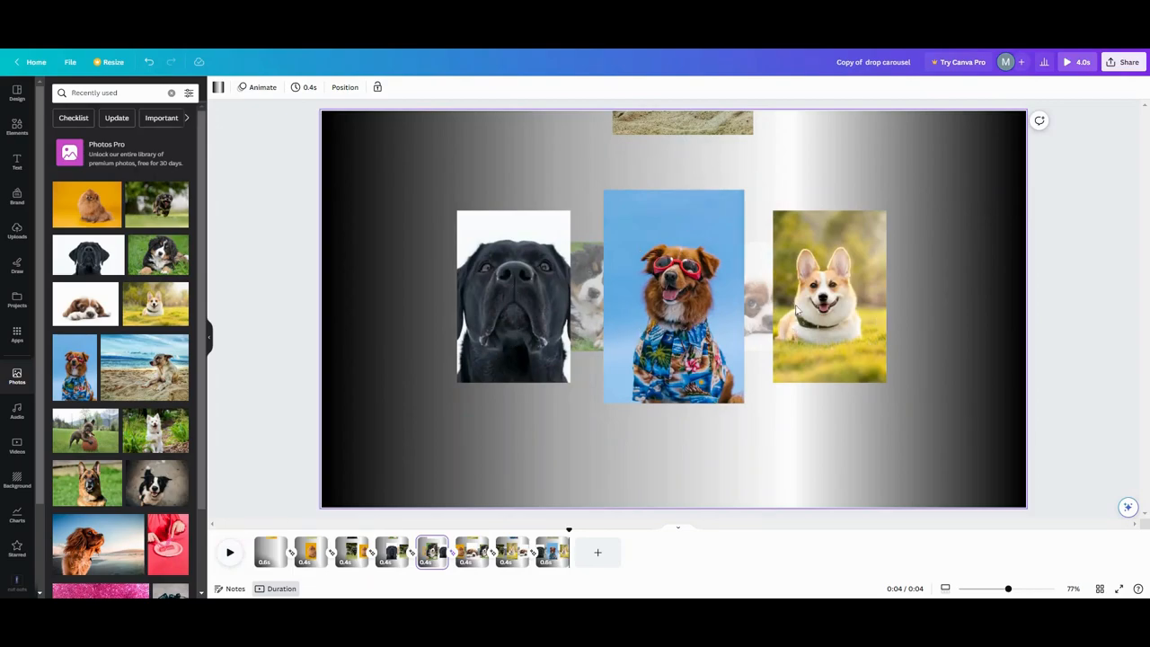
pyautogui.moveTo(662, 382)
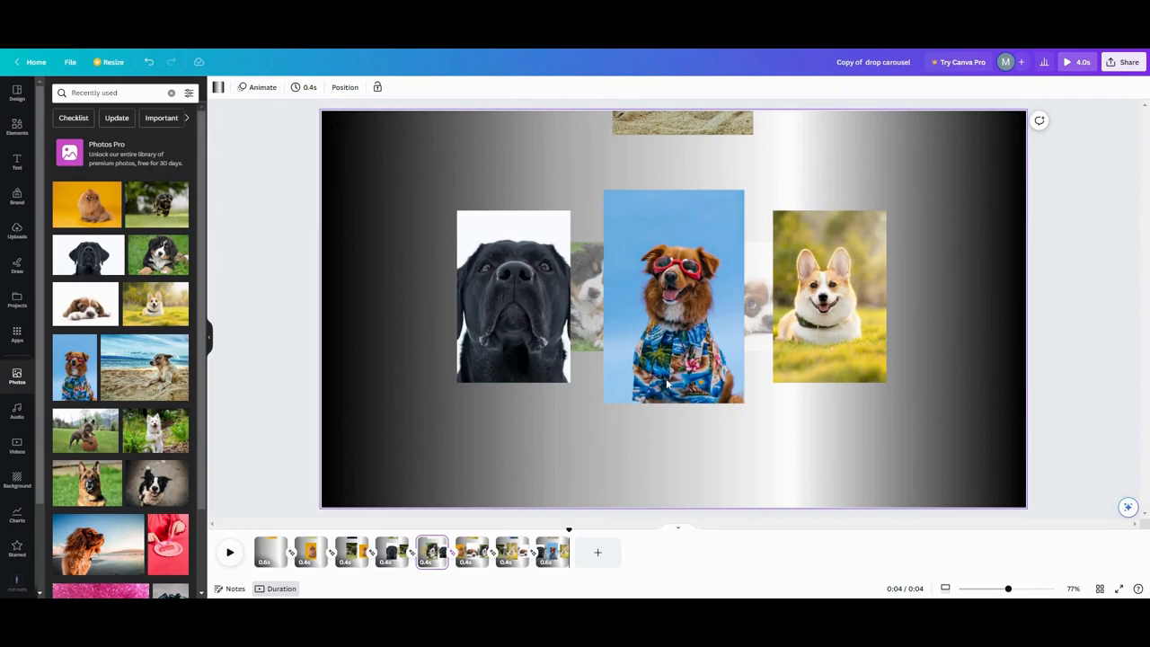